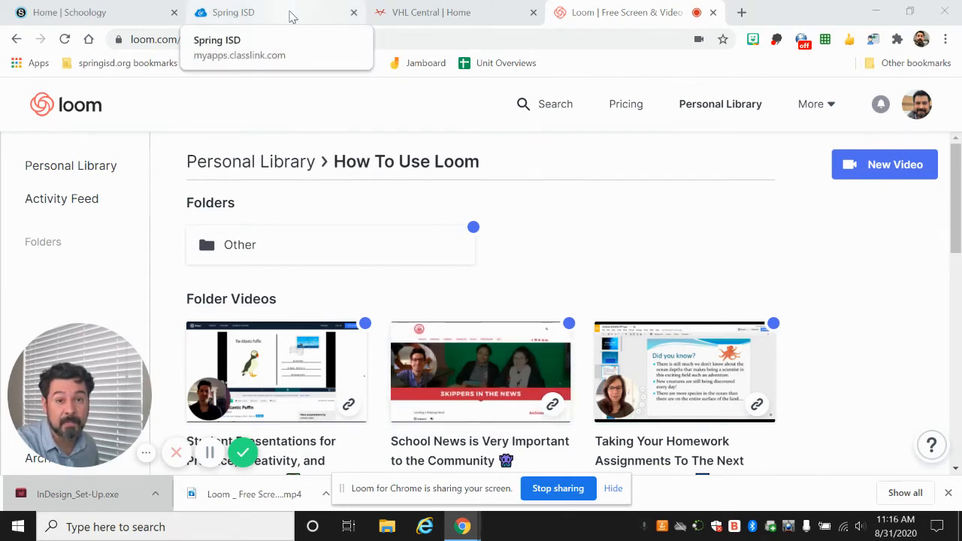
- Show the Spring ISD ClassLink portal's Instructional folder scrolled down to the Vista app
click(234, 12)
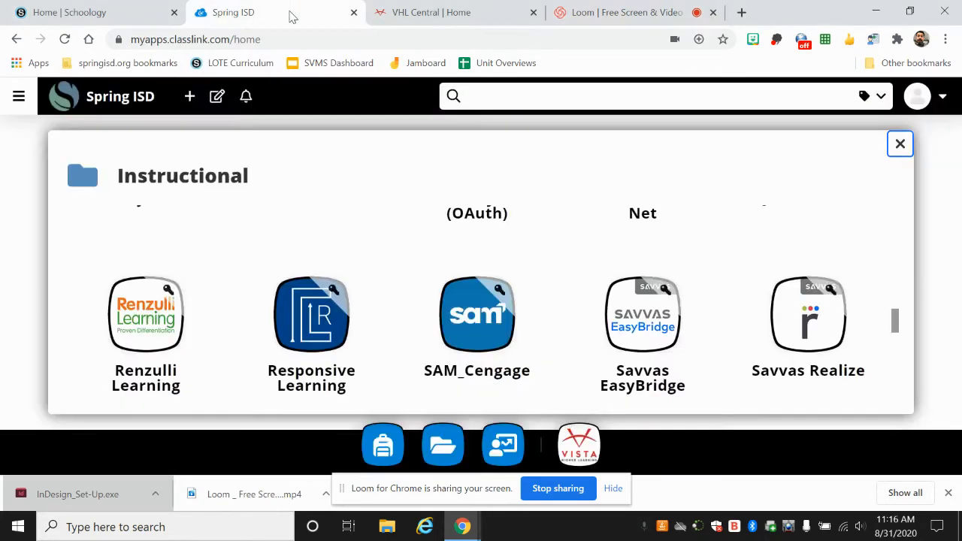
click(697, 12)
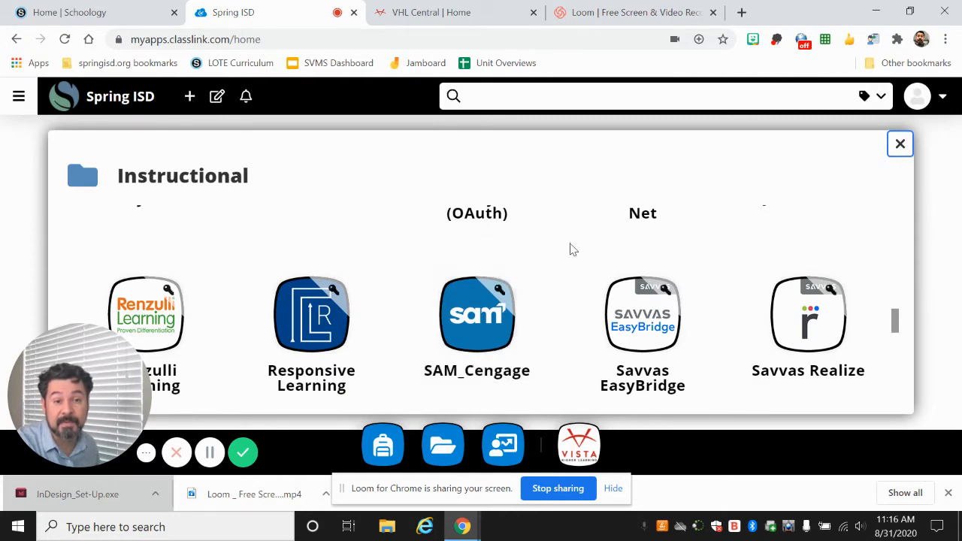
scroll(down, 3)
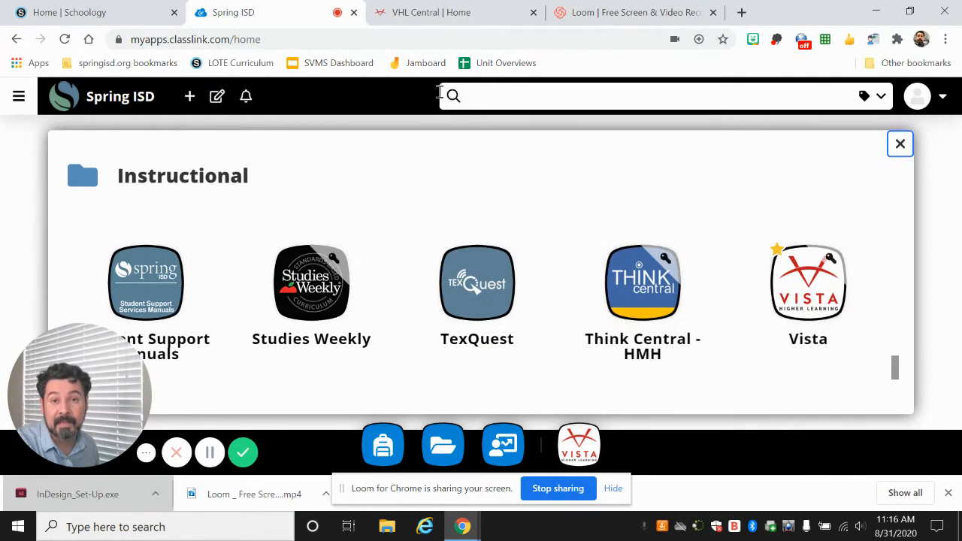
- From the VHL Central home page Programs list, choose Descubre 1, ©2017
click(454, 12)
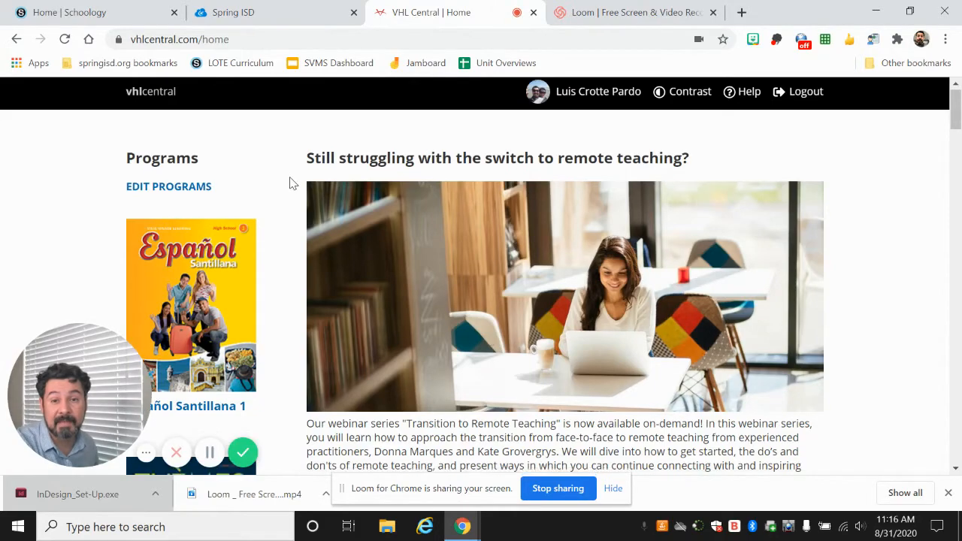
scroll(down, 3)
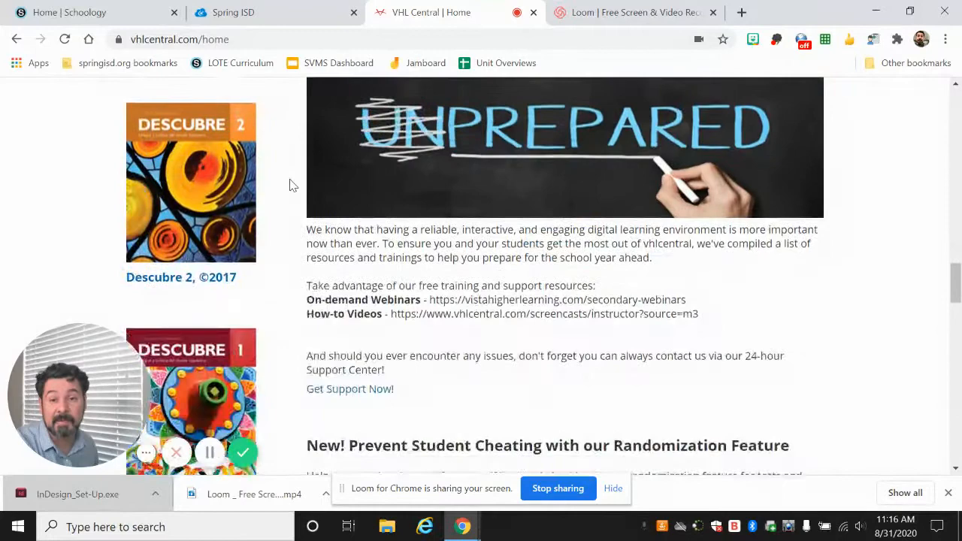
scroll(down, 3)
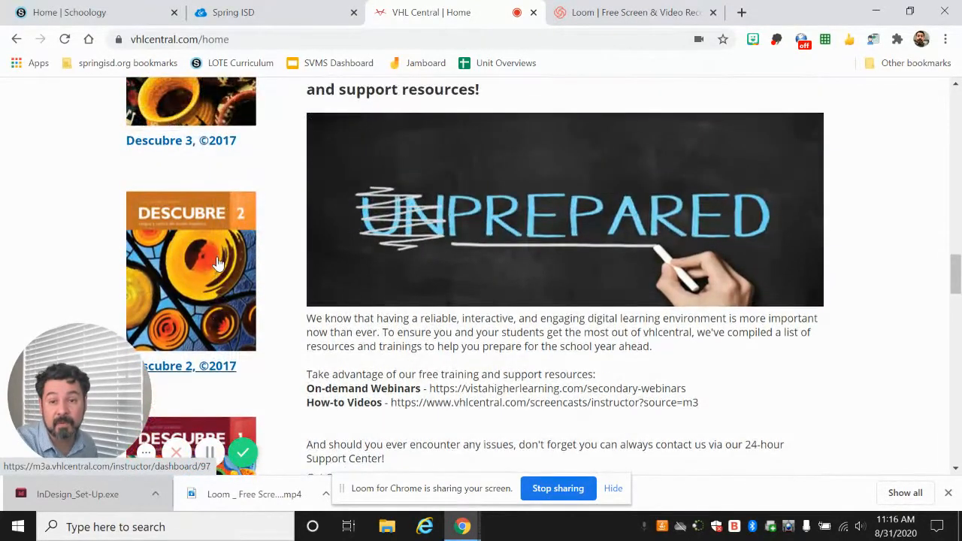
scroll(down, 3)
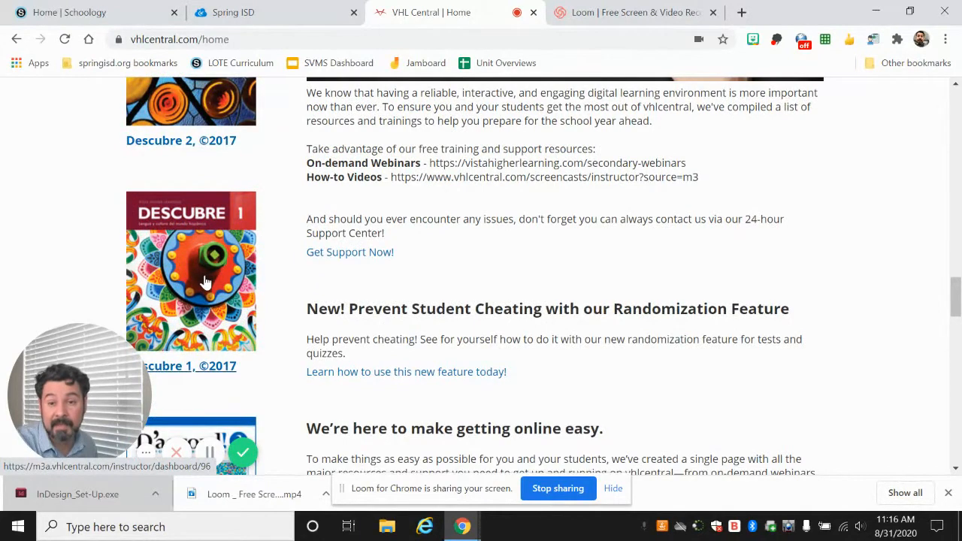
click(190, 271)
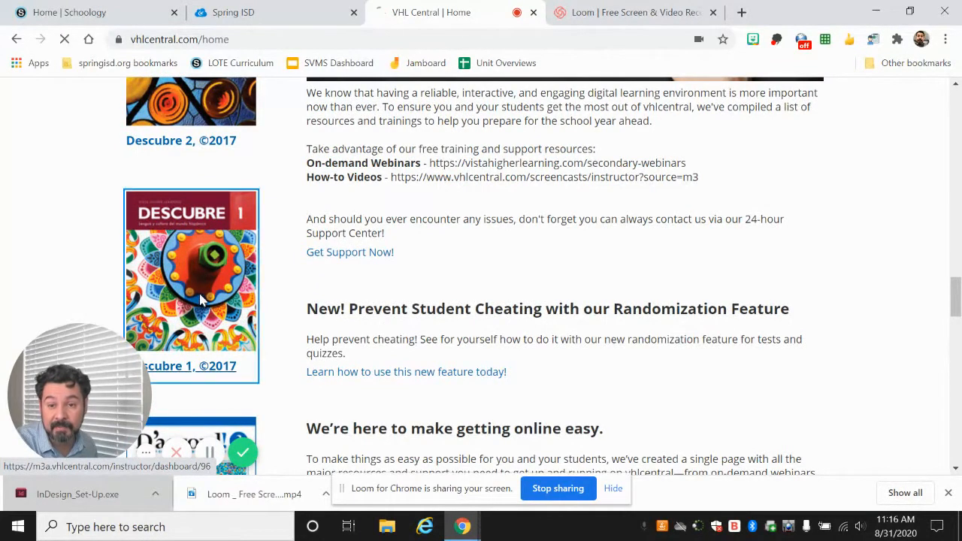
- Load the Descubre 1 Courses dashboard showing Spanish I Fall 20 and its four sections
click(191, 271)
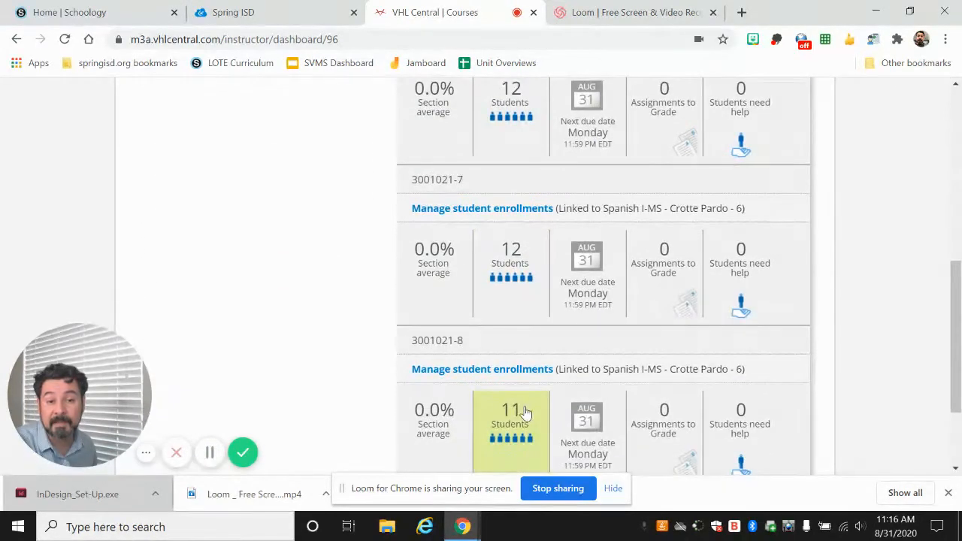
scroll(up, 3)
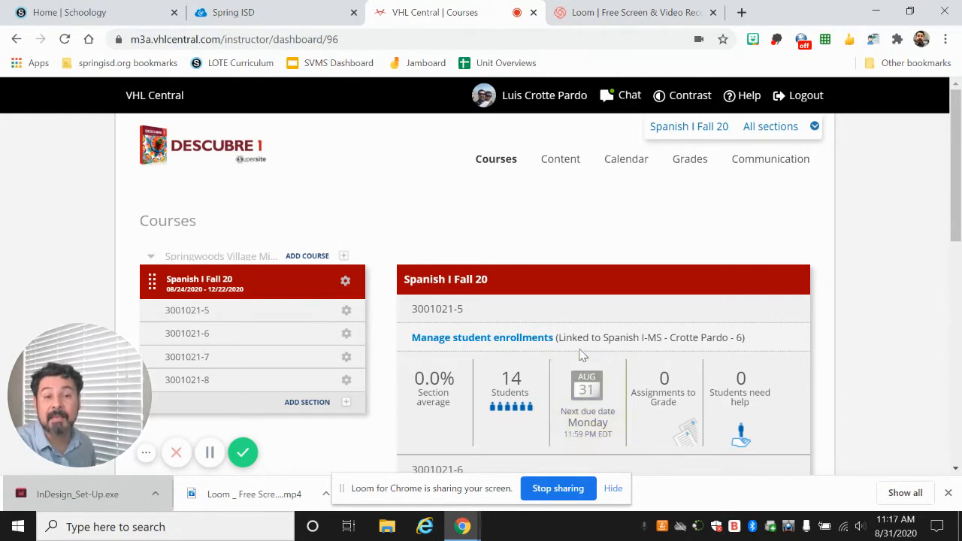
- Expand the Content menu listing Activities, Assessment, Resources, Teacher's Edition, vText and eBook
click(626, 160)
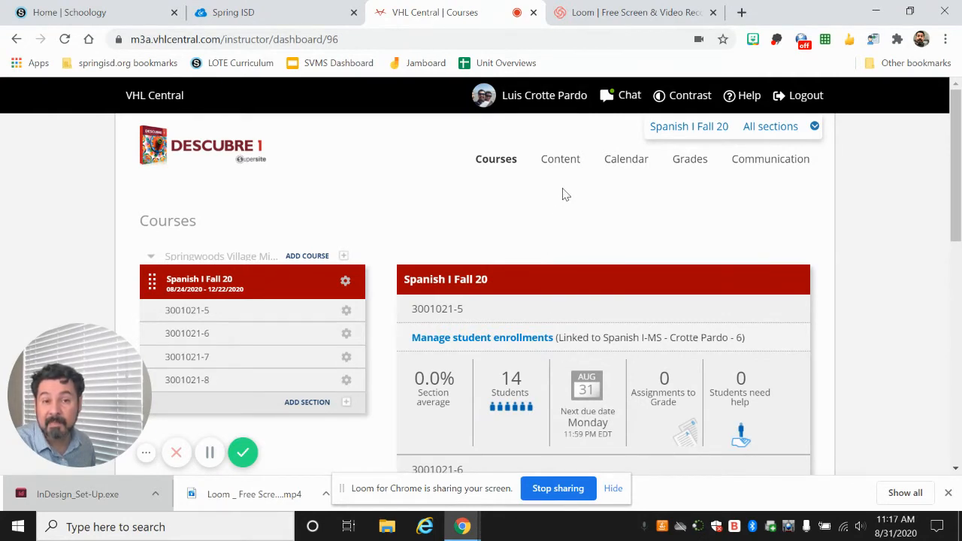
click(559, 160)
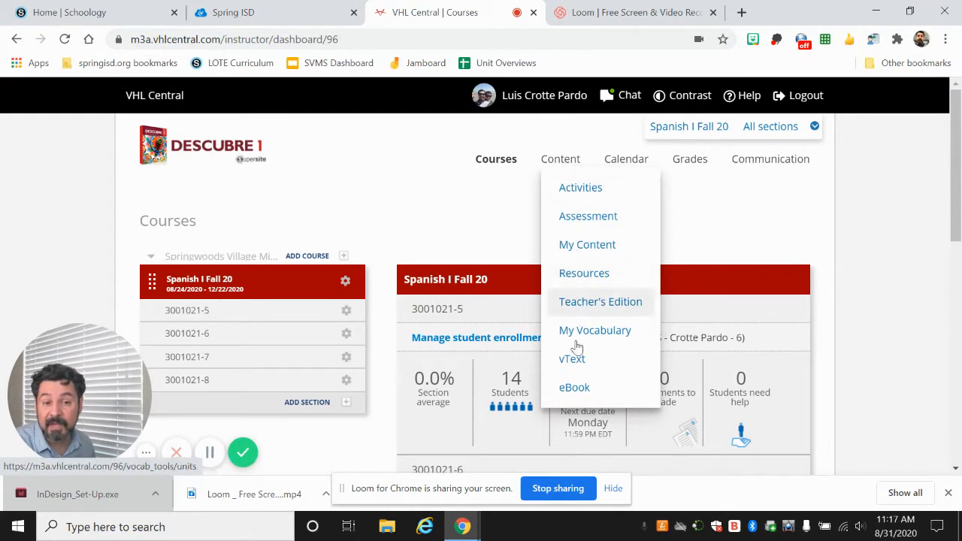